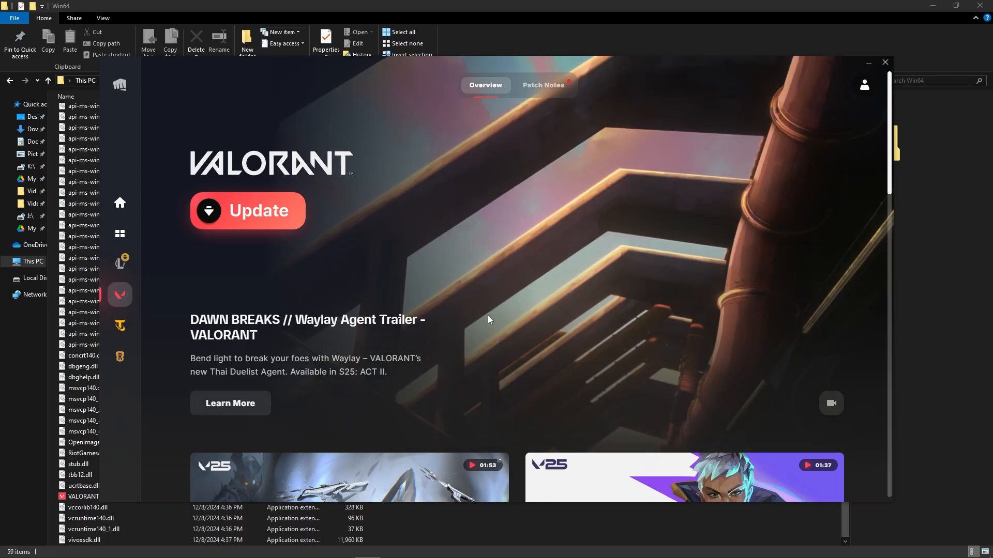
# Close the Riot Client window, returning to the VALORANT Win64 binaries folder
pyautogui.click(884, 62)
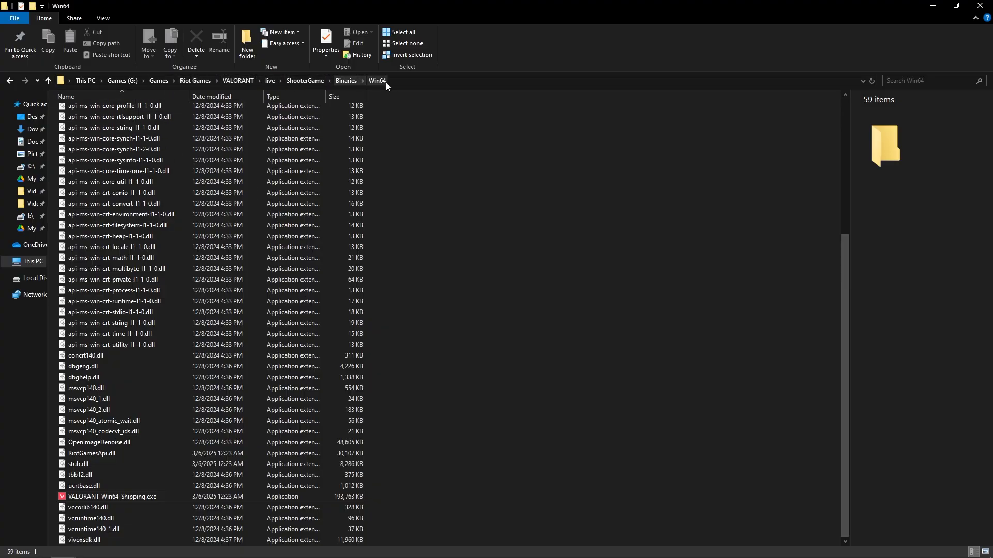
# Untick run as administrator, fullscreen optimizations and compatibility mode for VALORANT-Win64-Shipping.exe, then dismiss Properties
pyautogui.click(112, 496)
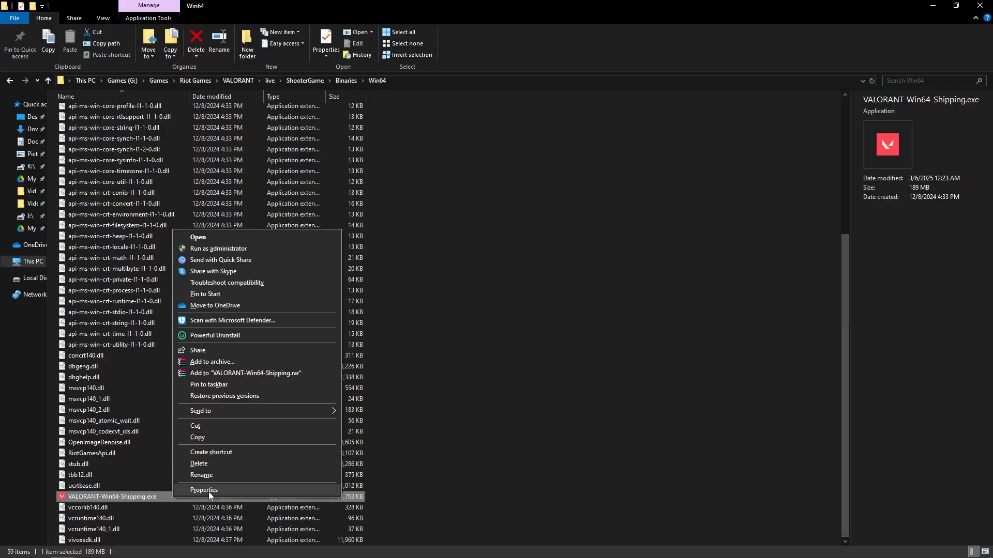
pyautogui.click(203, 490)
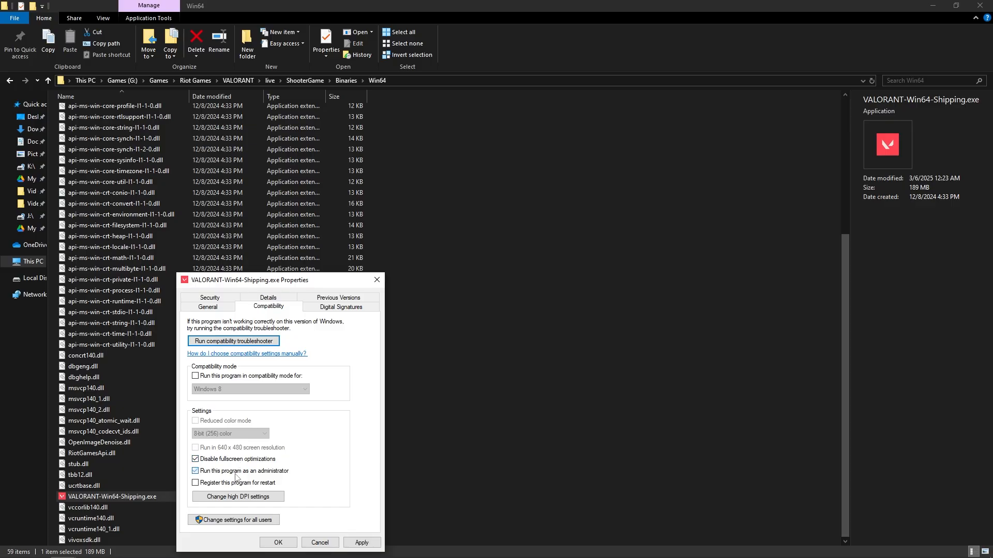
pyautogui.click(196, 471)
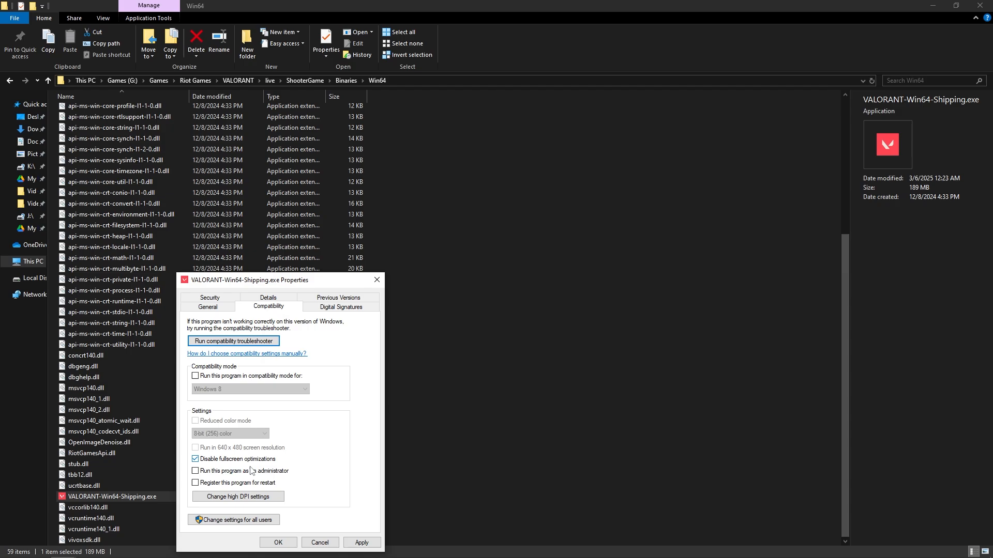
pyautogui.click(195, 376)
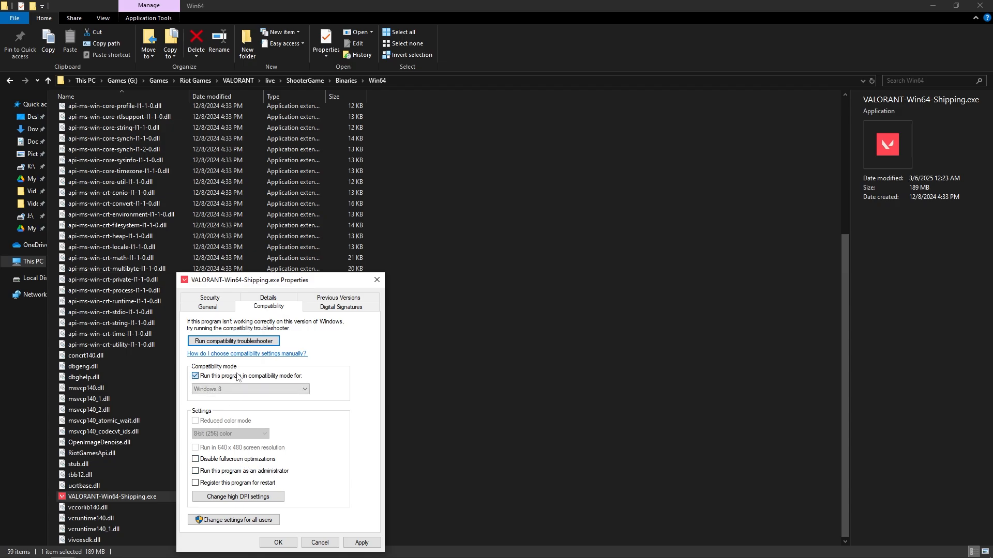
pyautogui.click(195, 375)
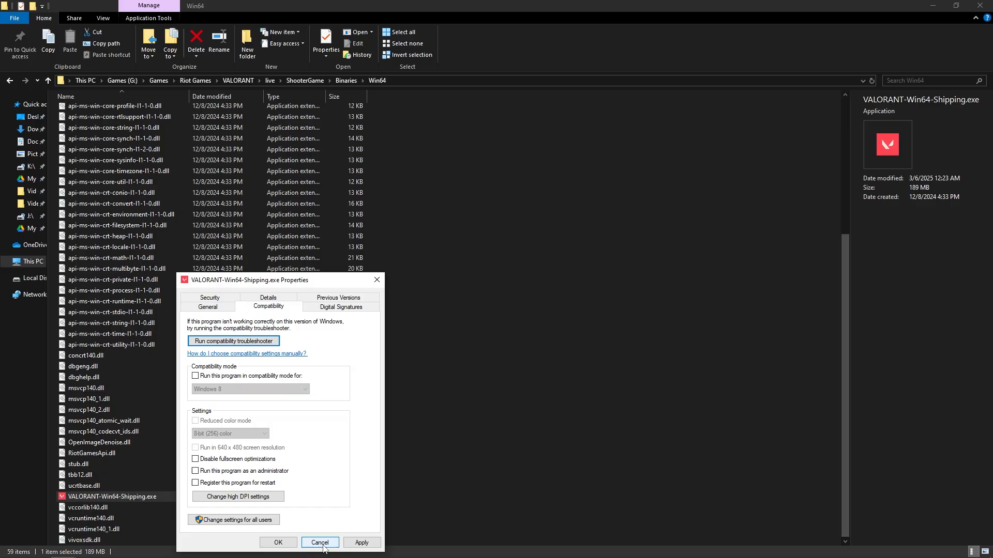
pyautogui.click(320, 542)
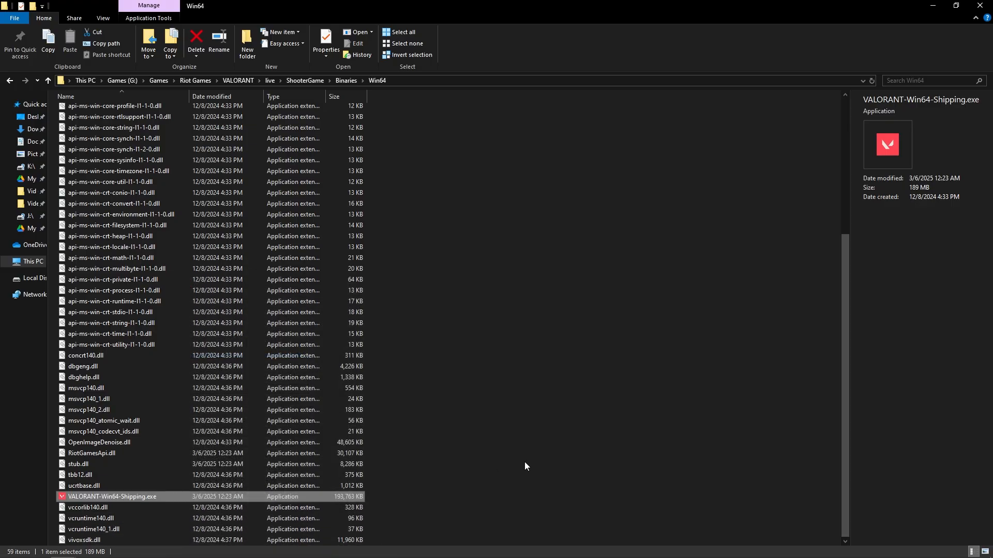
pyautogui.moveTo(553, 450)
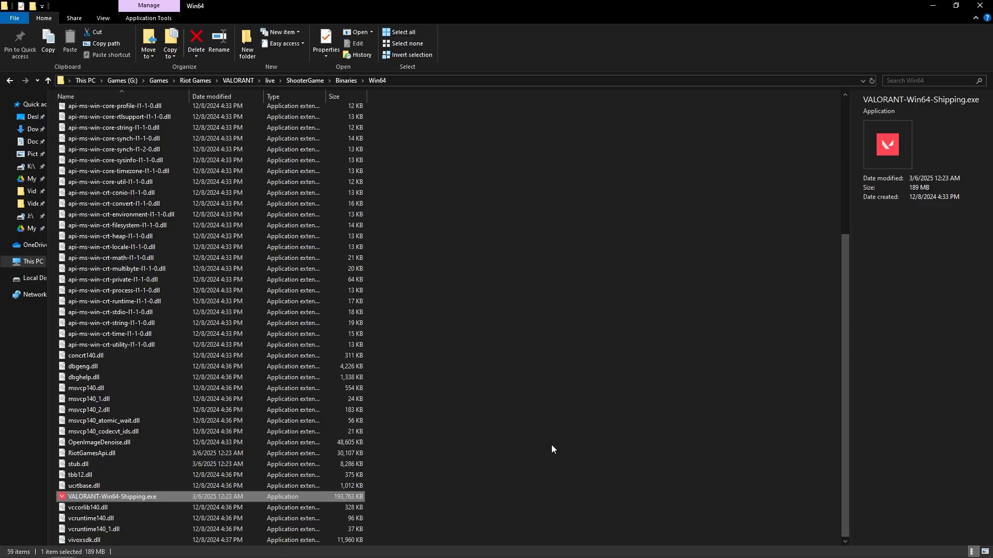
# Launch the Services console via the Run prompt with services.msc
pyautogui.press('Win+r')
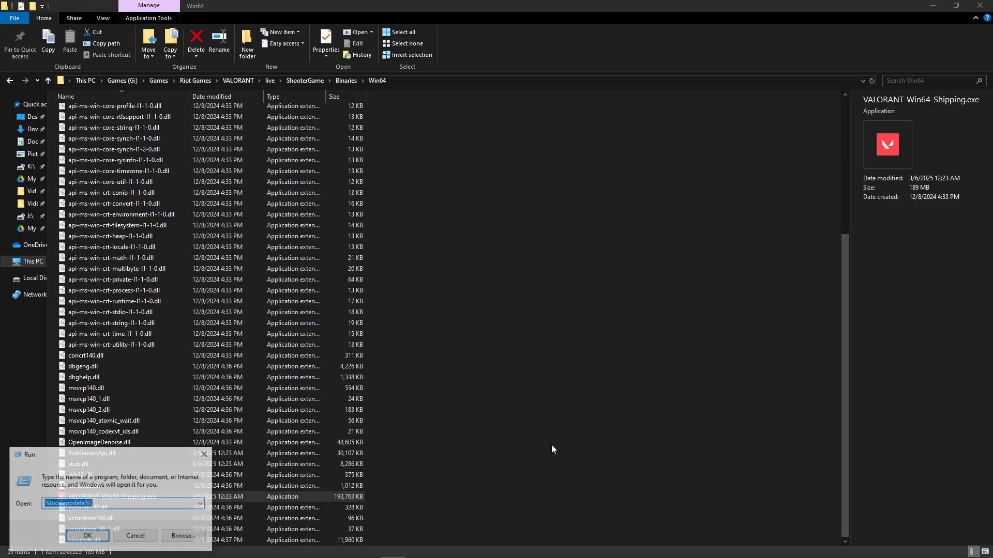
pyautogui.write('servi')
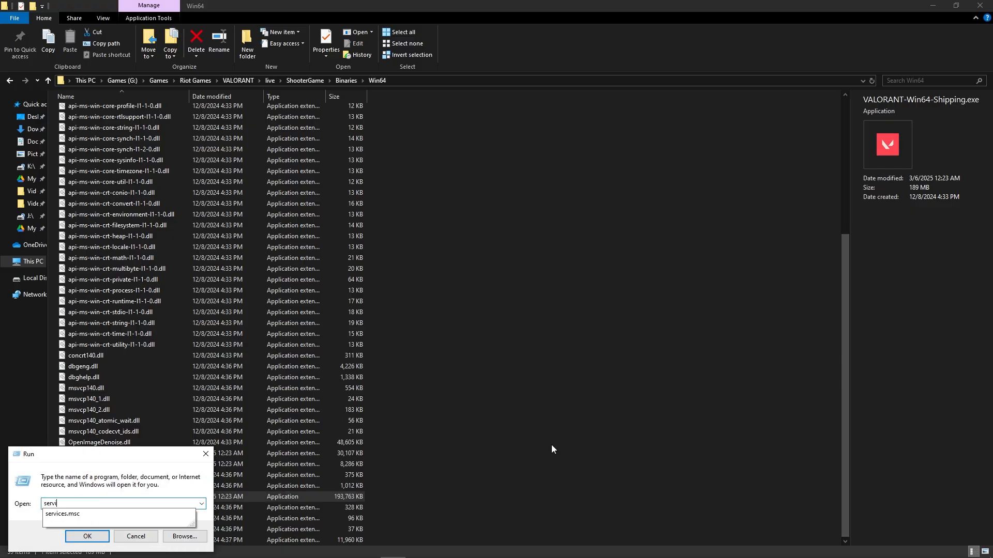
pyautogui.click(87, 537)
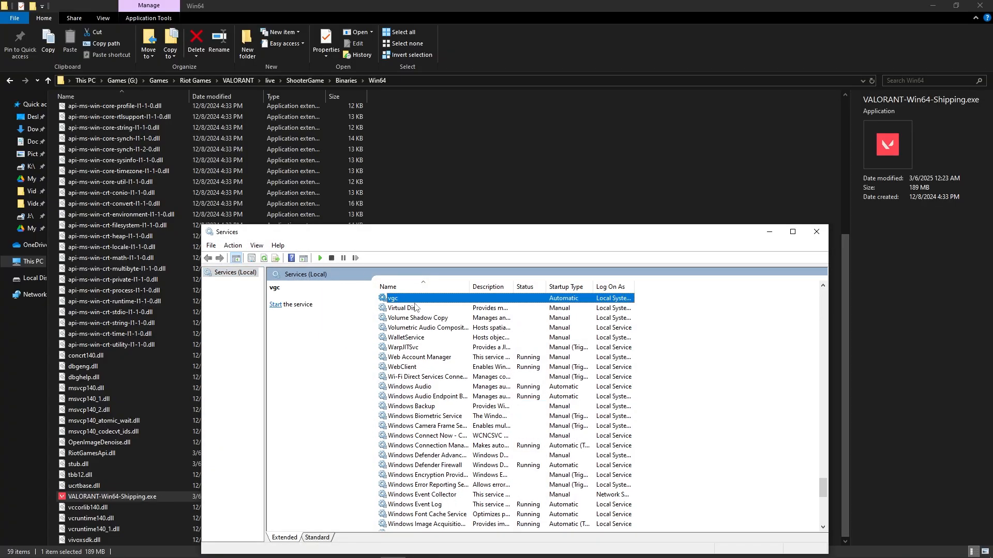
# In vgc service Properties, keep the startup type set to Automatic
pyautogui.rightClick(391, 298)
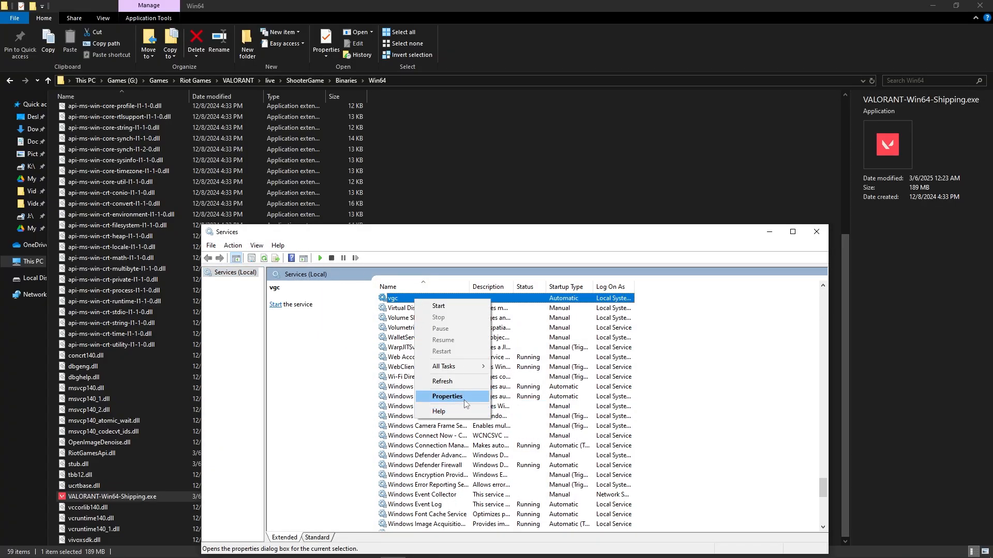
pyautogui.click(446, 396)
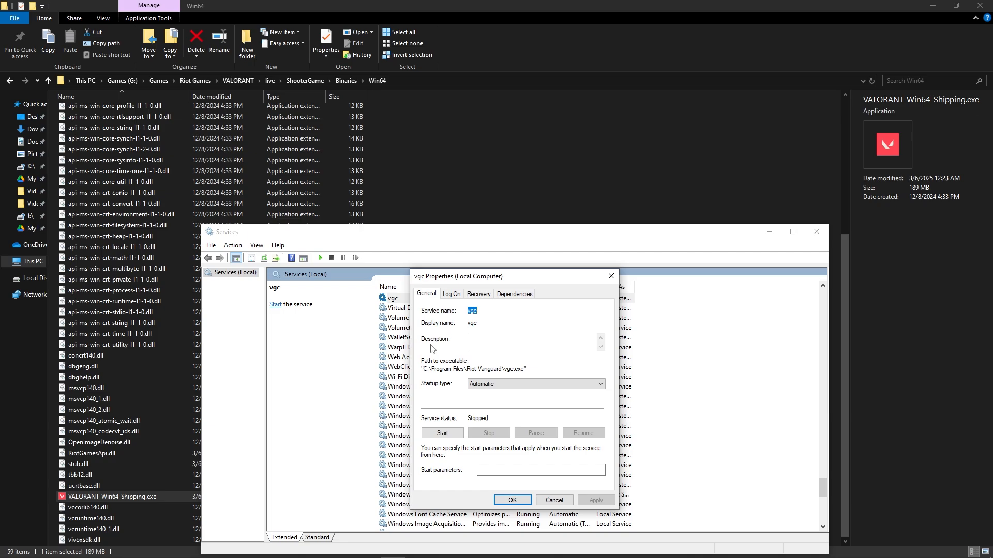
pyautogui.click(535, 383)
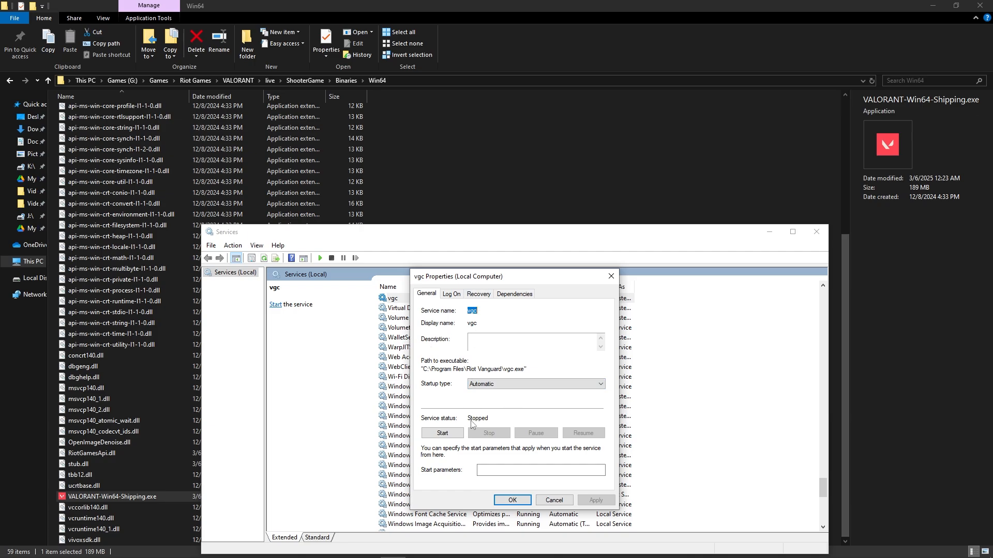
pyautogui.click(535, 384)
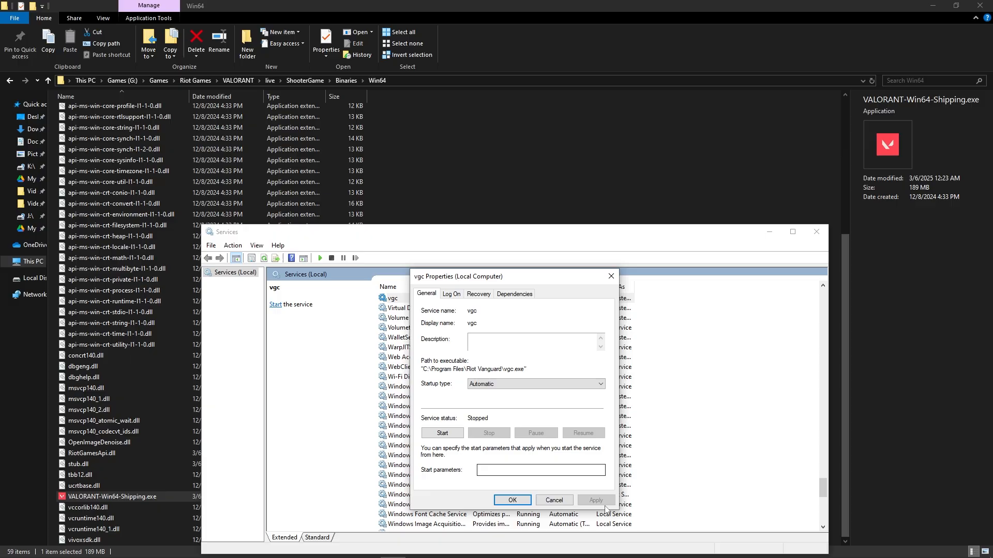
# Start the vgc service, then apply and confirm its settings
pyautogui.click(442, 433)
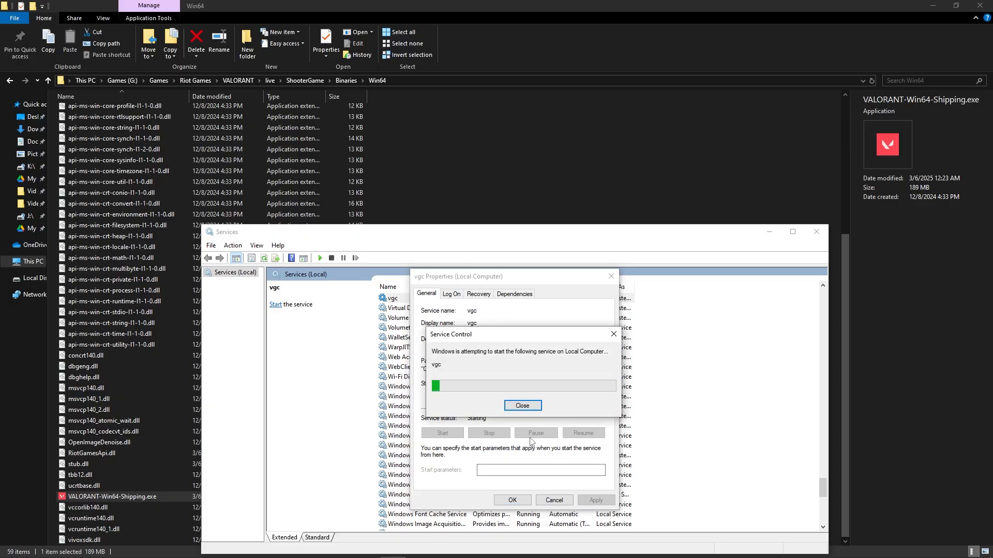
pyautogui.click(522, 405)
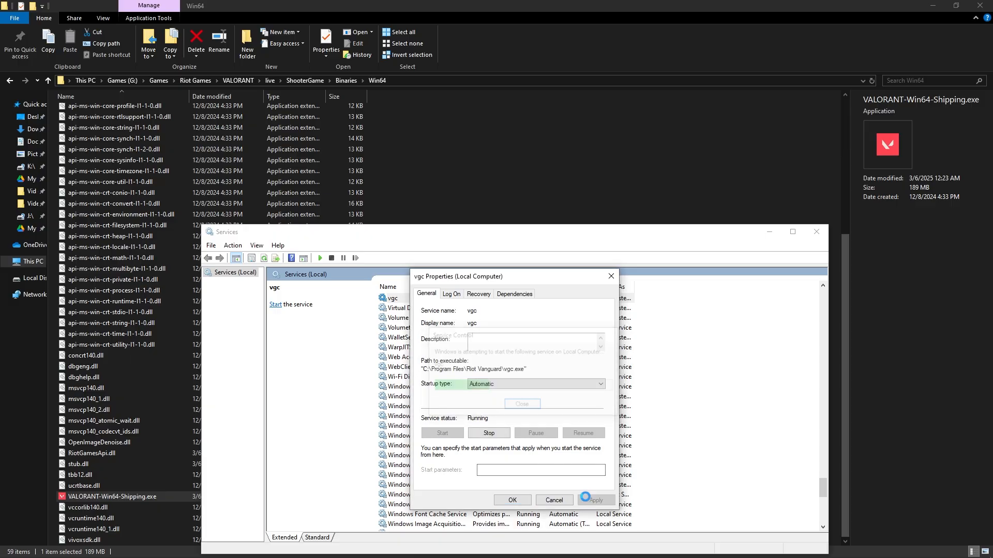
pyautogui.click(593, 500)
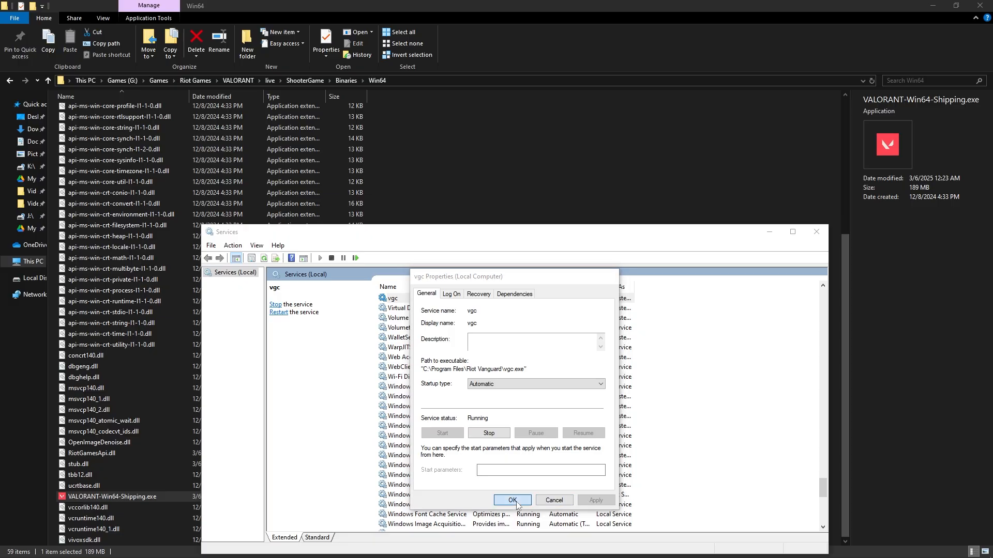
pyautogui.click(511, 500)
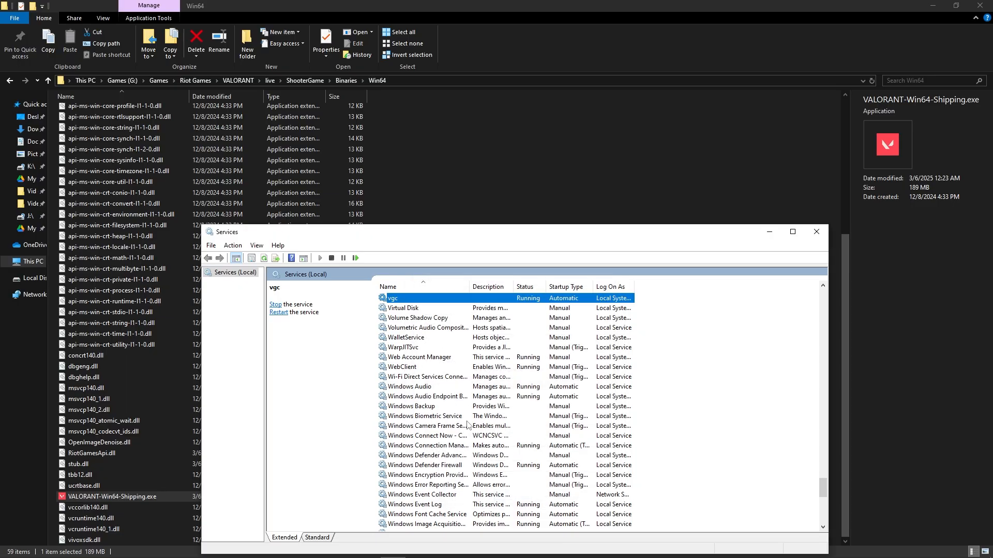
pyautogui.moveTo(565, 377)
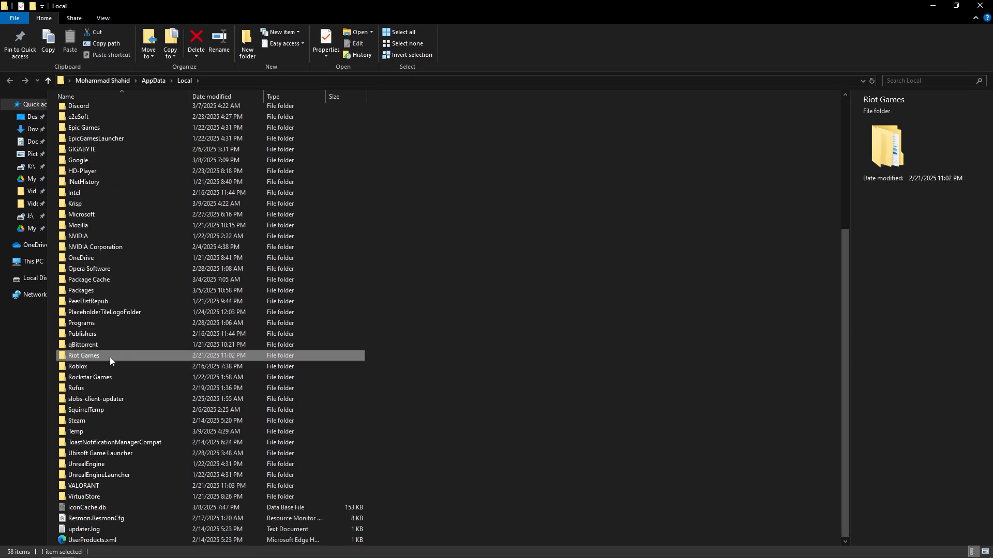
# Navigate into Riot Games > Riot Client > Data
pyautogui.doubleClick(84, 355)
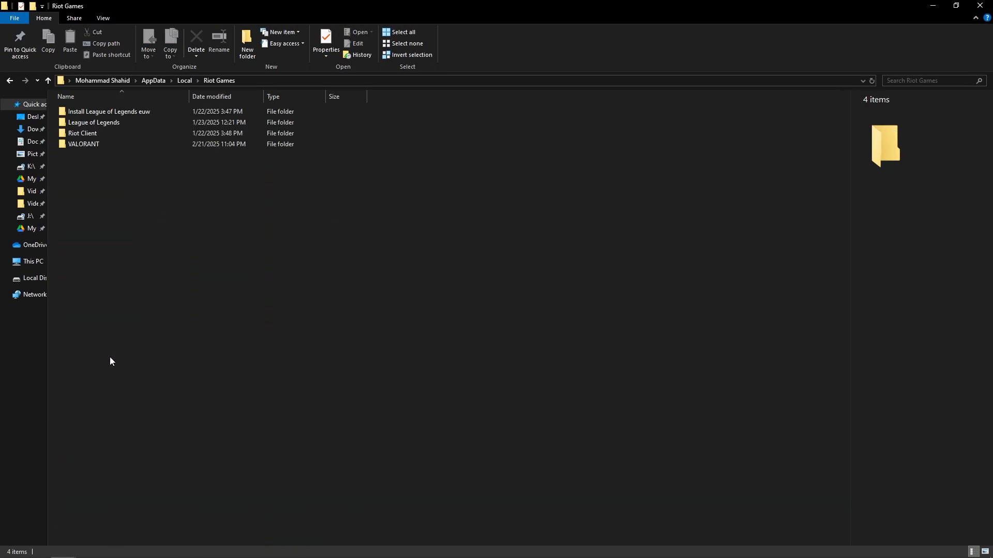
pyautogui.doubleClick(83, 133)
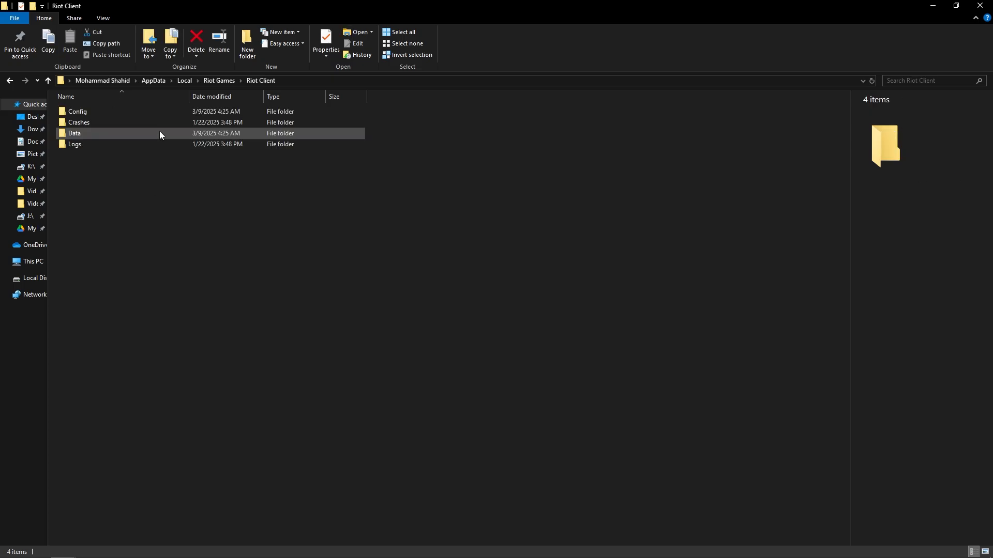
pyautogui.doubleClick(74, 133)
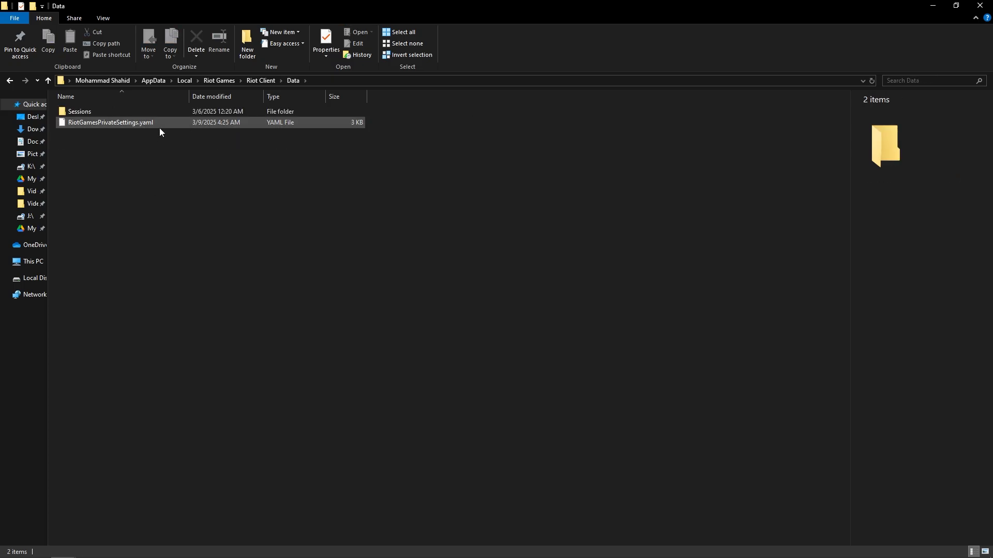
# Attempt renaming RiotGamesPrivateSettings.yaml with '.1', decline the extension change, and reopen Riot Client
pyautogui.click(110, 122)
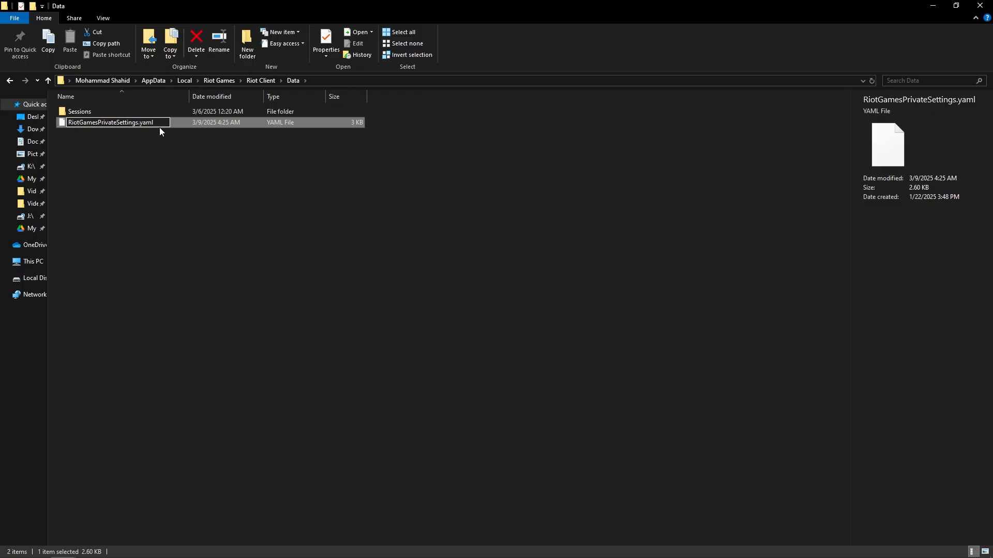
pyautogui.write('.1')
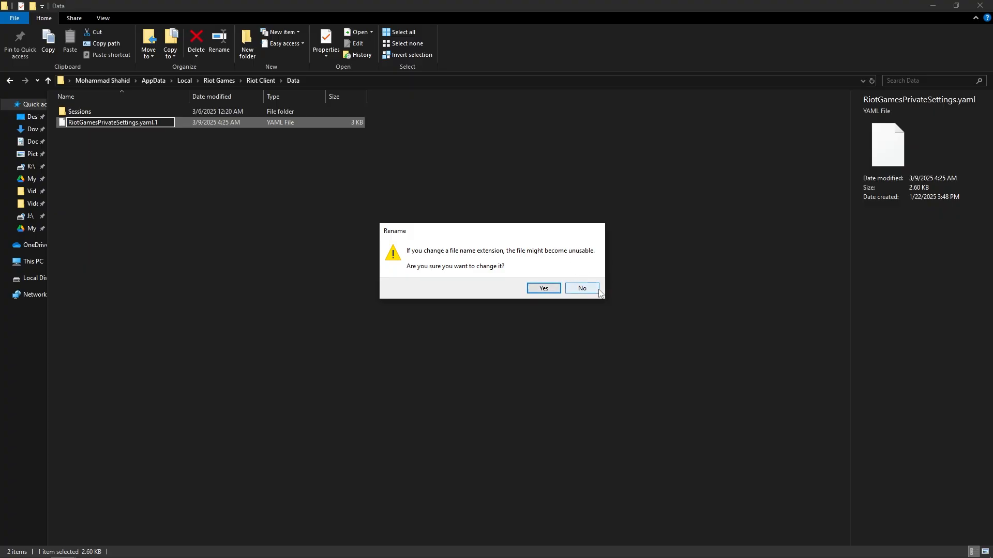
pyautogui.click(542, 288)
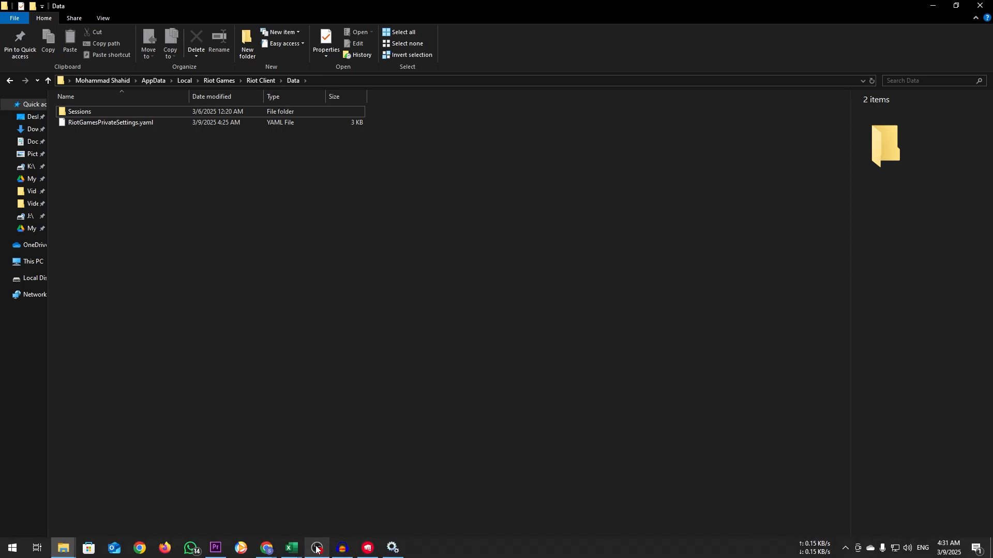
pyautogui.click(316, 548)
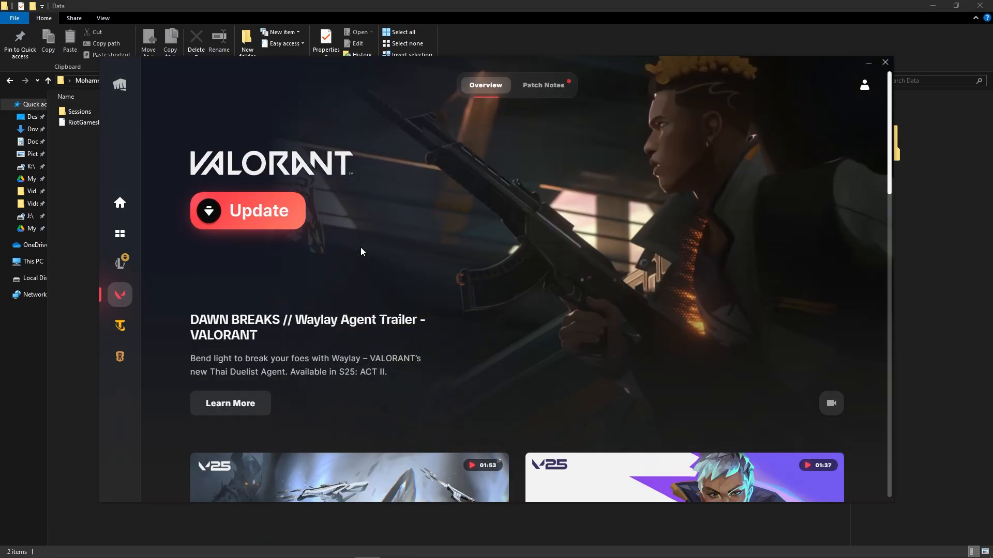